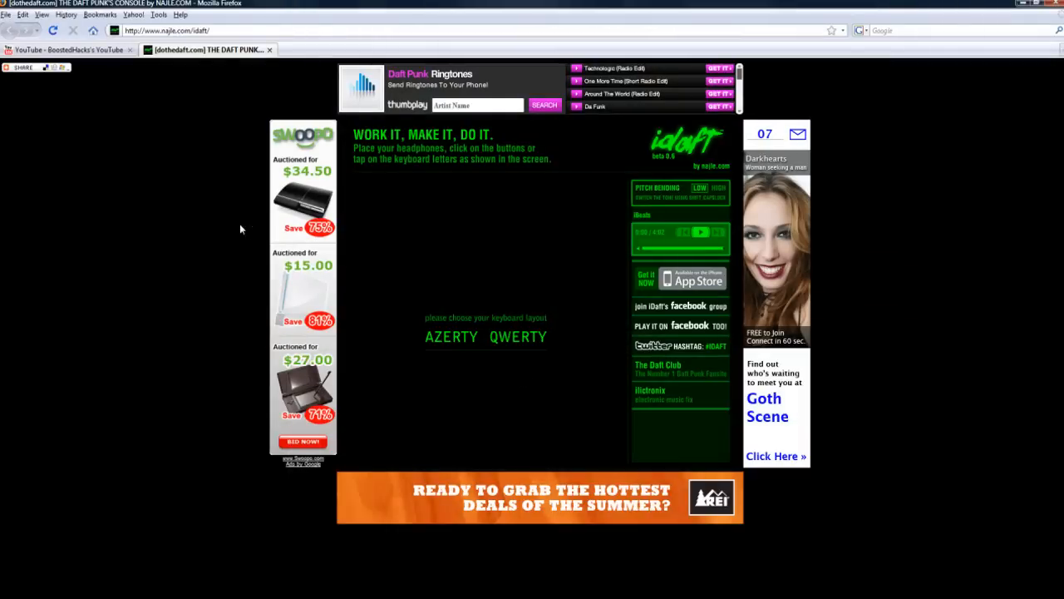
Load the iDaft soundboard with the QWERTY layout, showing the sixteen Daft Punk word pads.
click(166, 31)
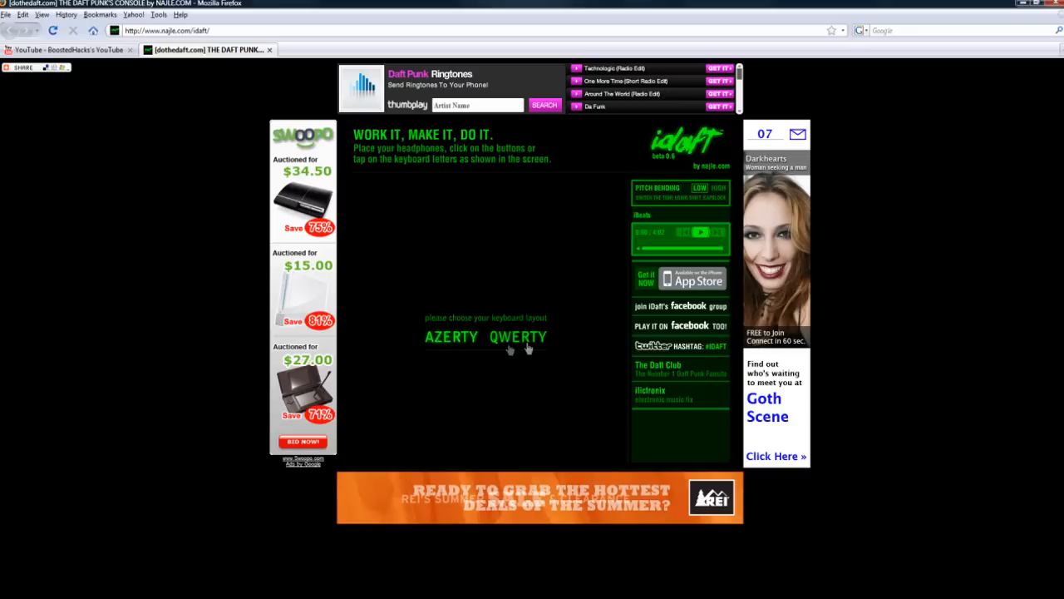
click(518, 337)
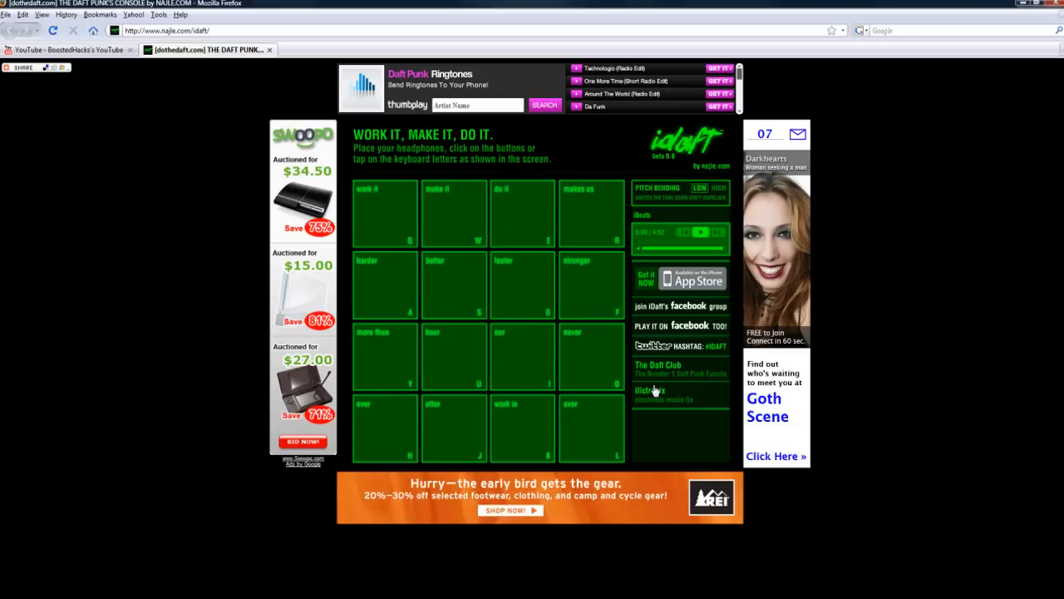
mouse_move(377, 208)
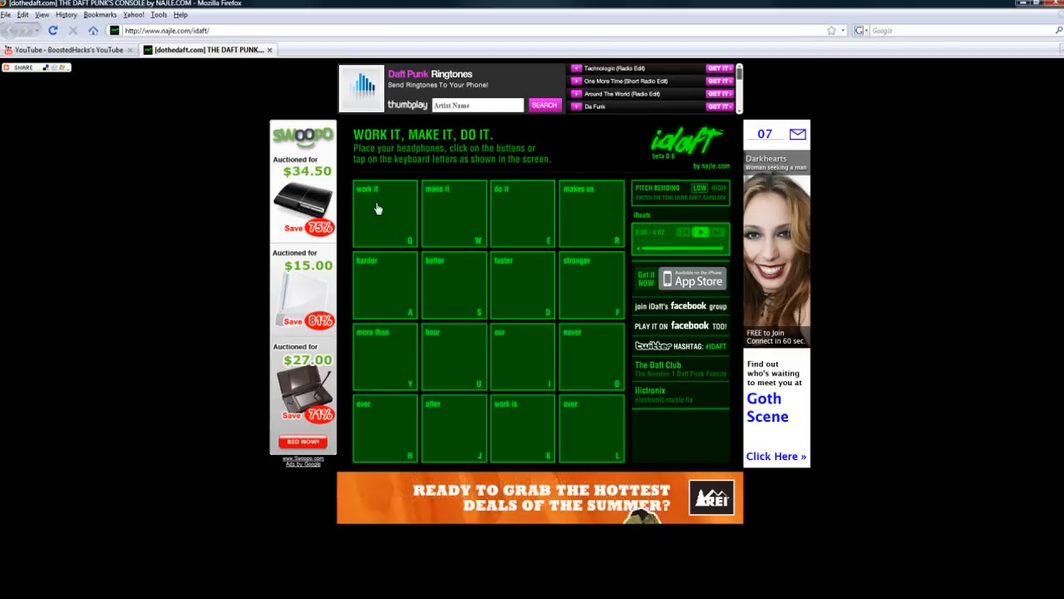
mouse_move(464, 220)
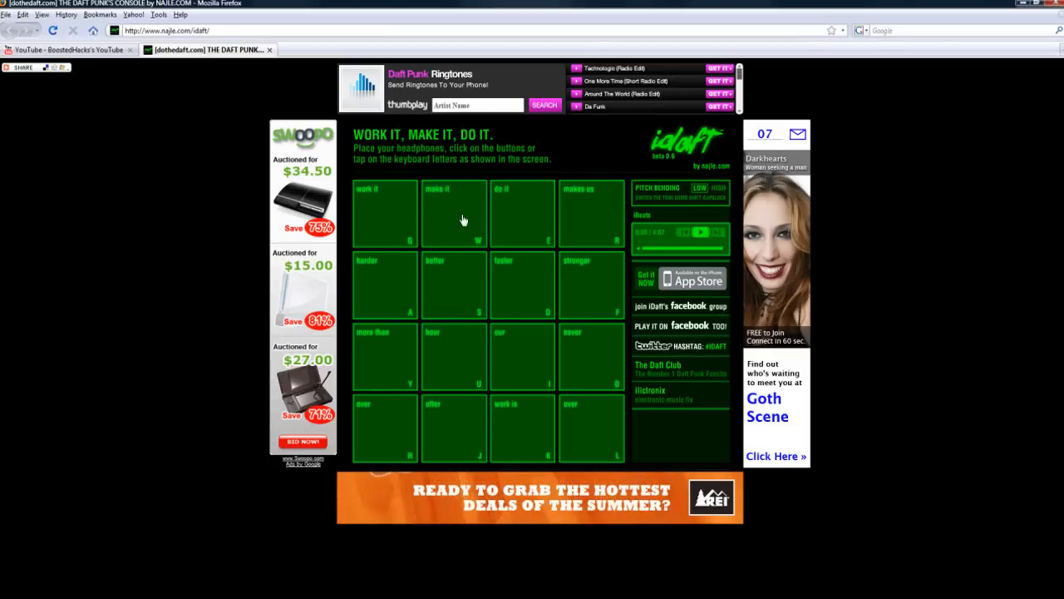
mouse_move(469, 291)
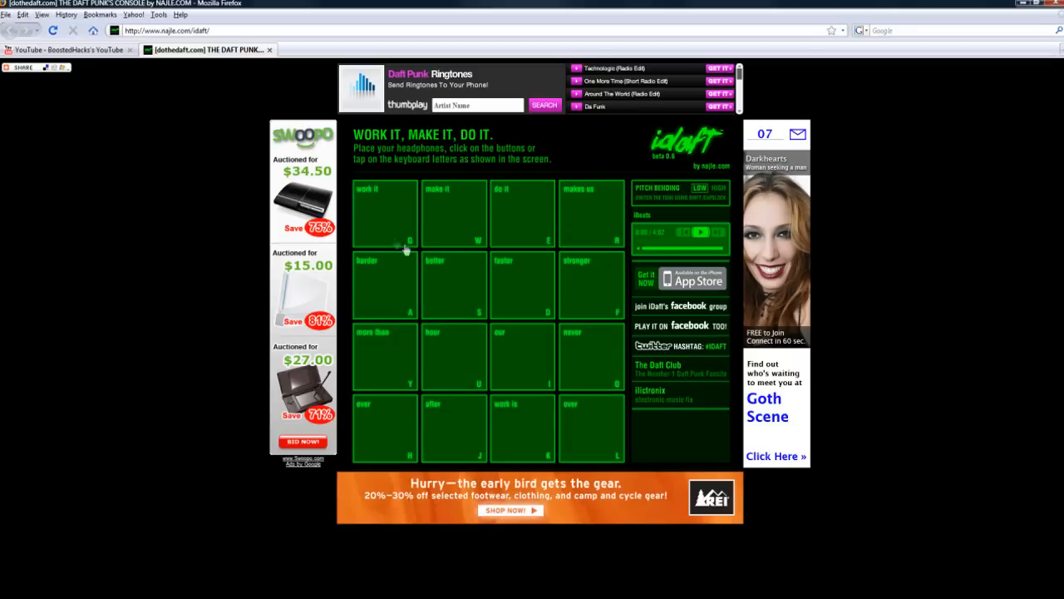
mouse_move(7, 298)
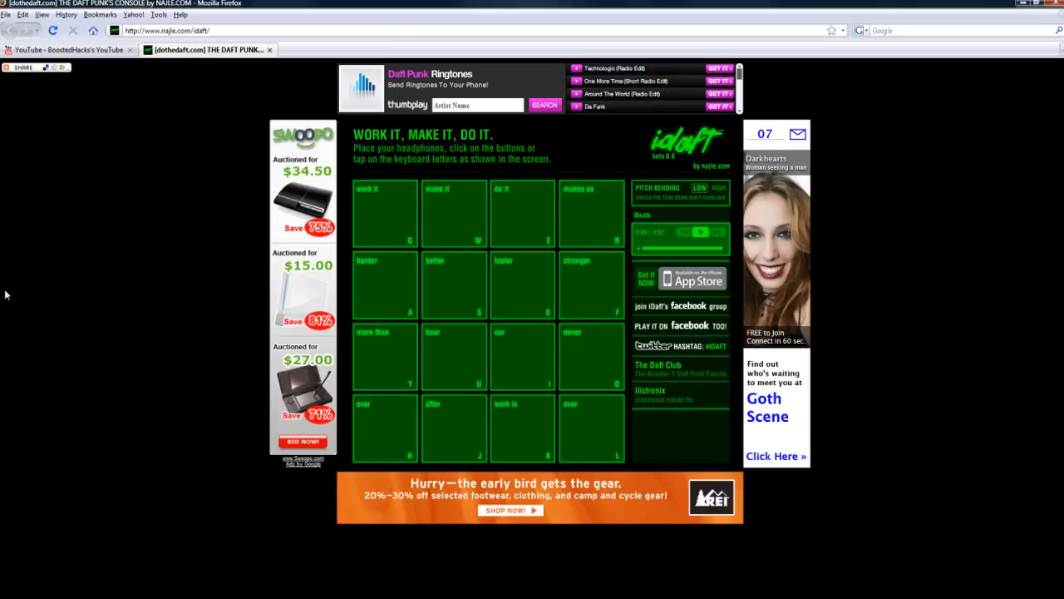
mouse_move(391, 223)
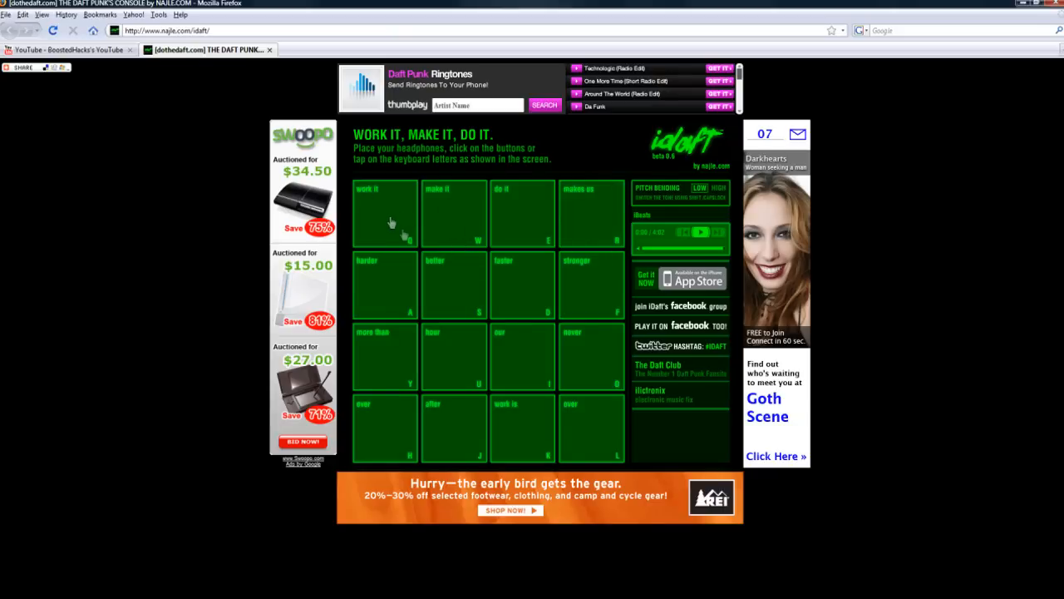
mouse_move(543, 401)
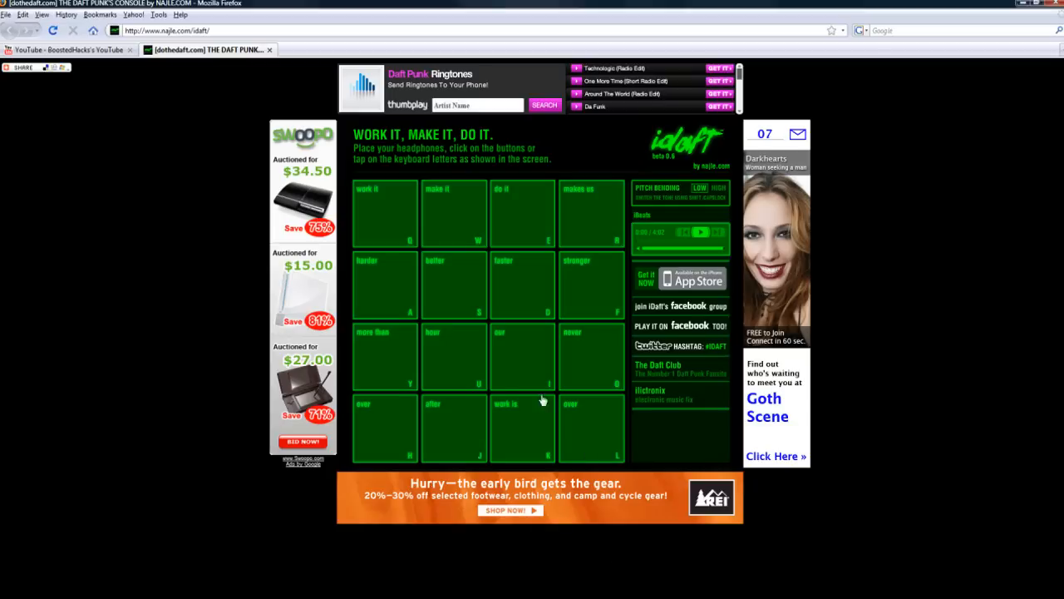
mouse_move(672, 197)
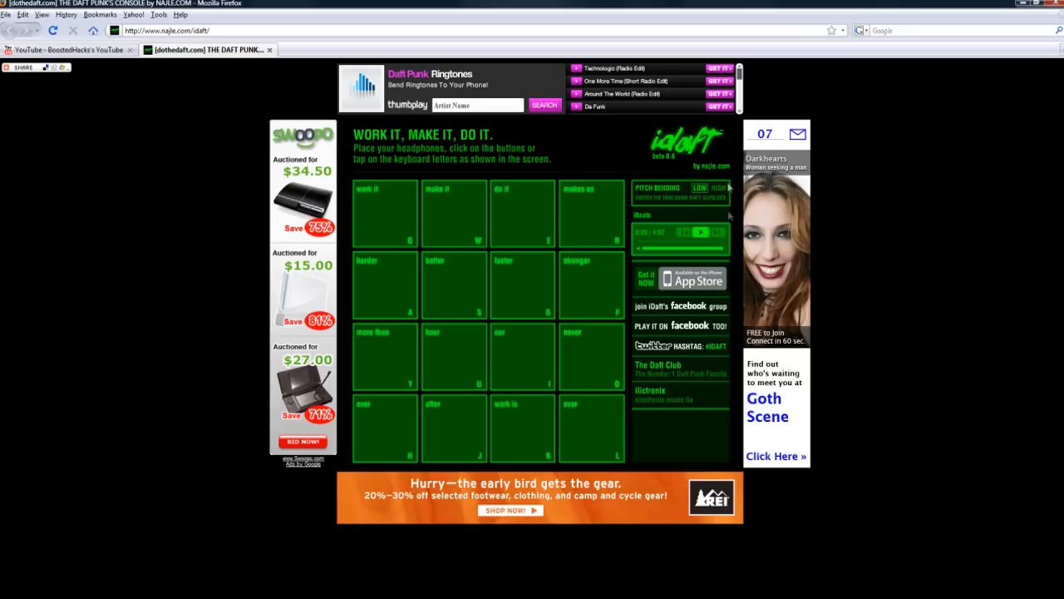
mouse_move(775, 397)
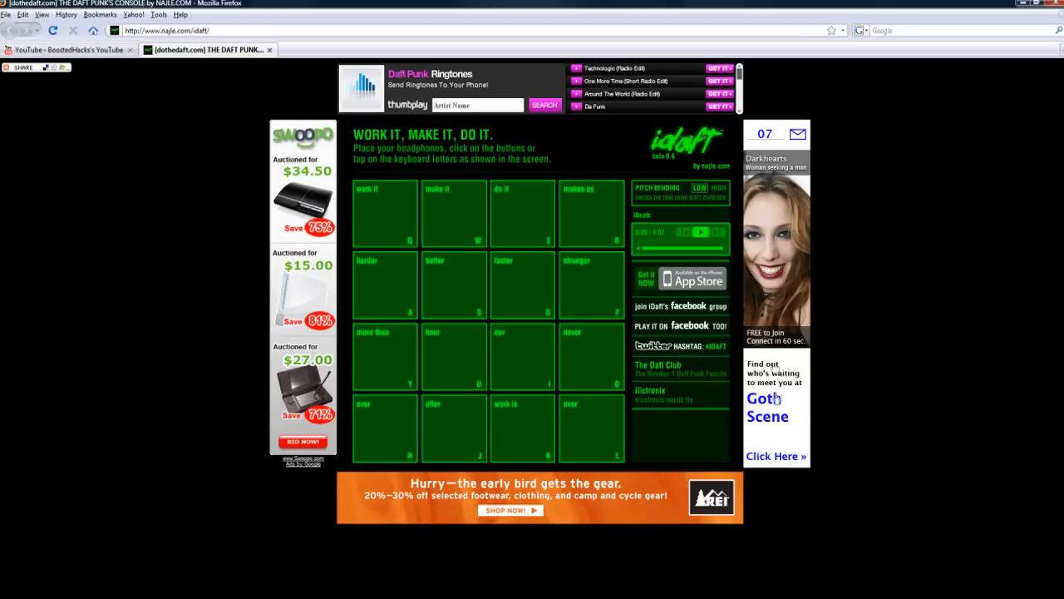
mouse_move(774, 414)
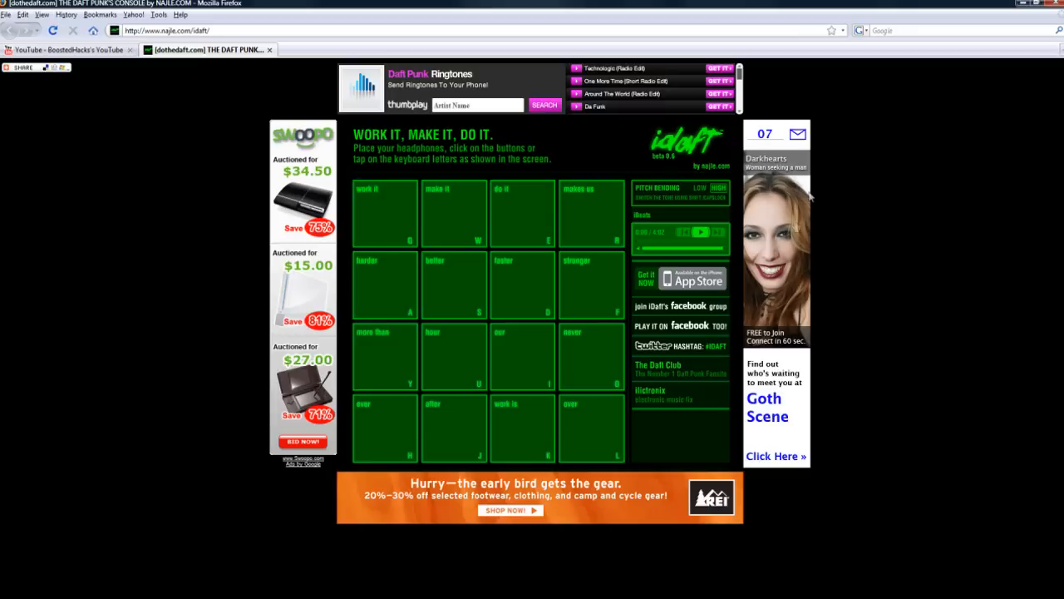
mouse_move(867, 219)
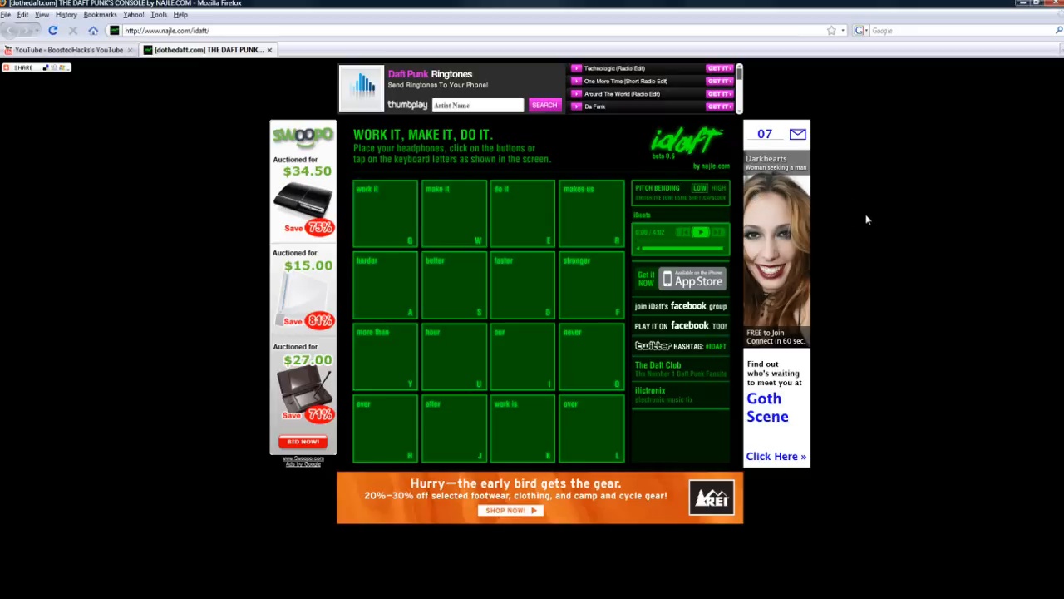